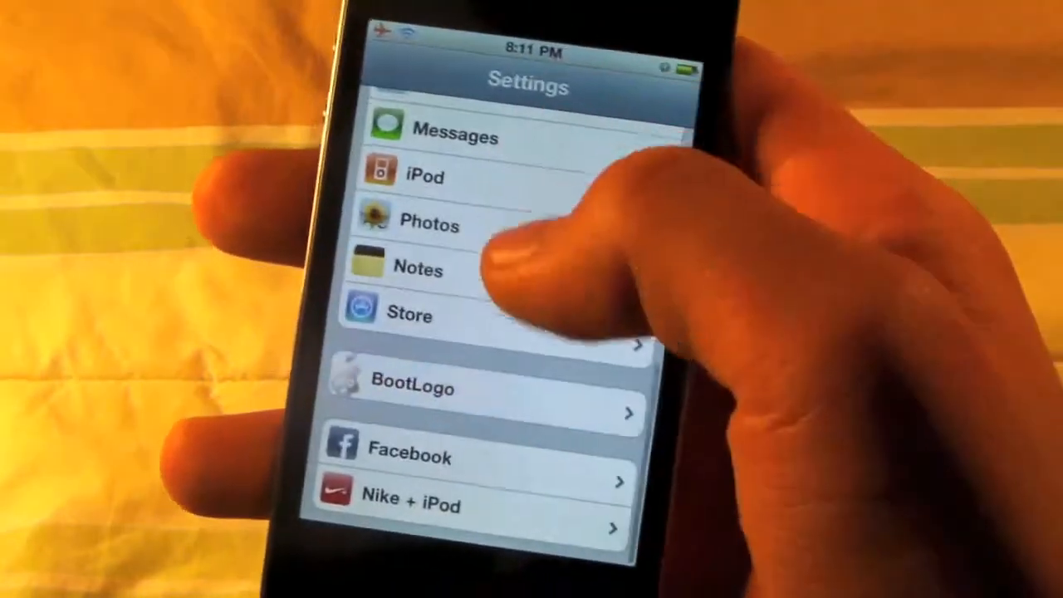
# Open the BootLogo tweak's page from the iOS Settings list
pyautogui.click(412, 388)
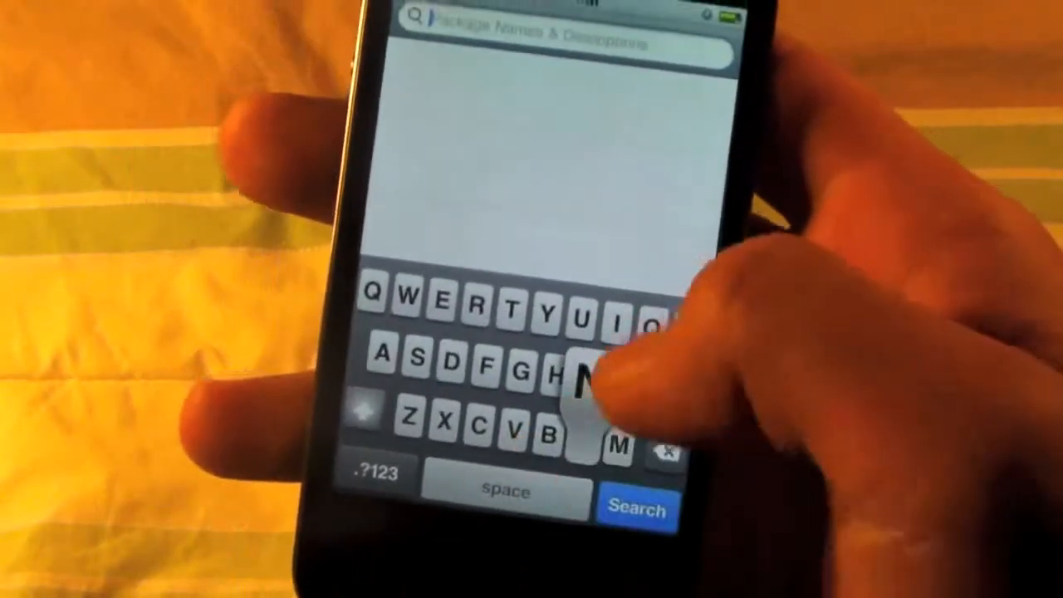
# Search Cydia for 'Bootlogo' and browse the matching boot logo packages
pyautogui.write('B')
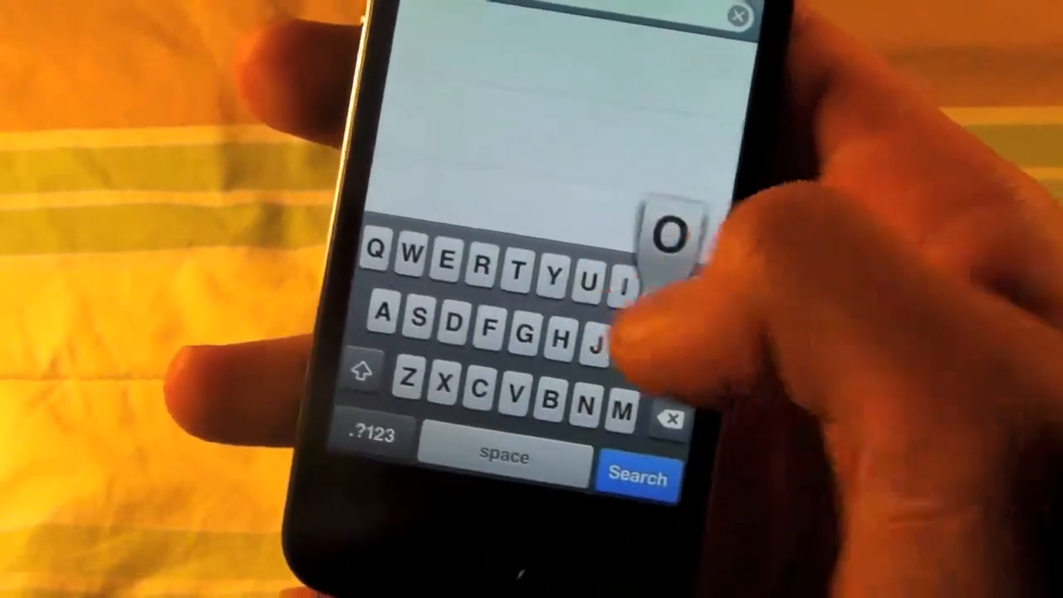
pyautogui.click(636, 476)
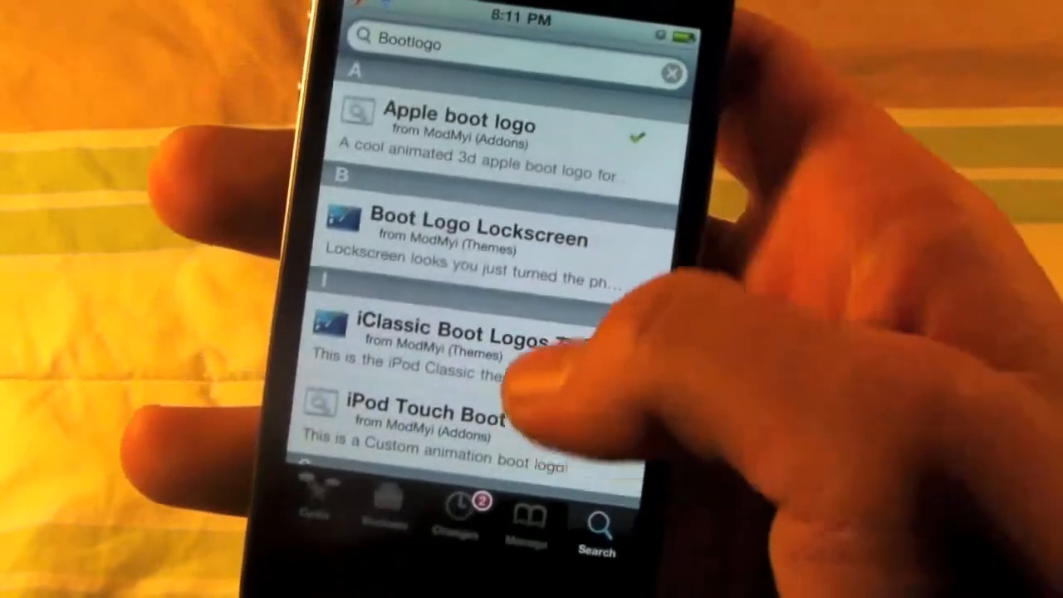
pyautogui.scroll(-3)
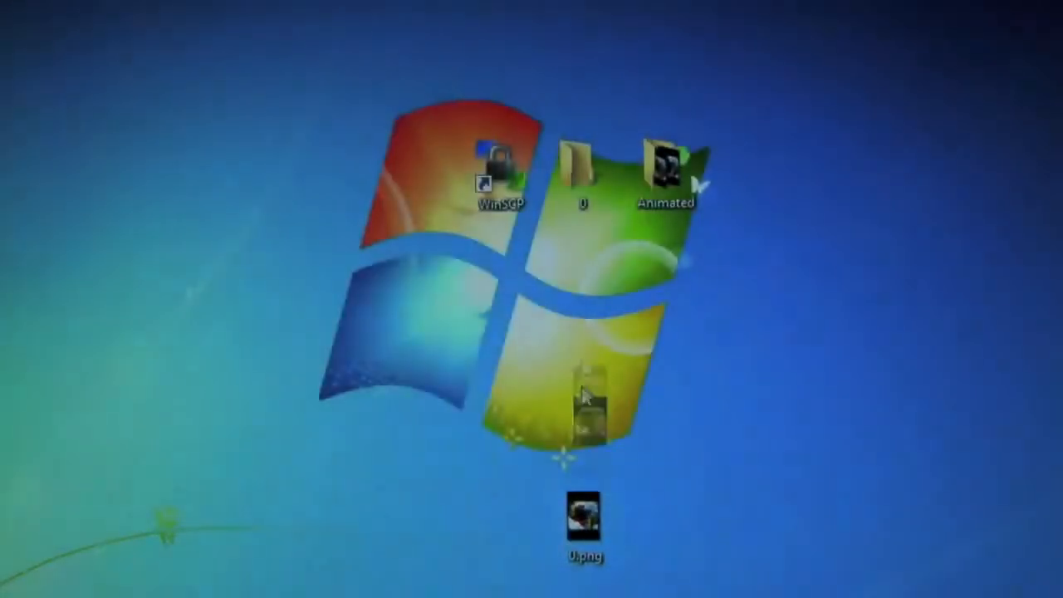
# Rename the desktop logo image to 0.png and place it in the folder named 0
pyautogui.moveTo(584, 515); pyautogui.dragTo(585, 286)
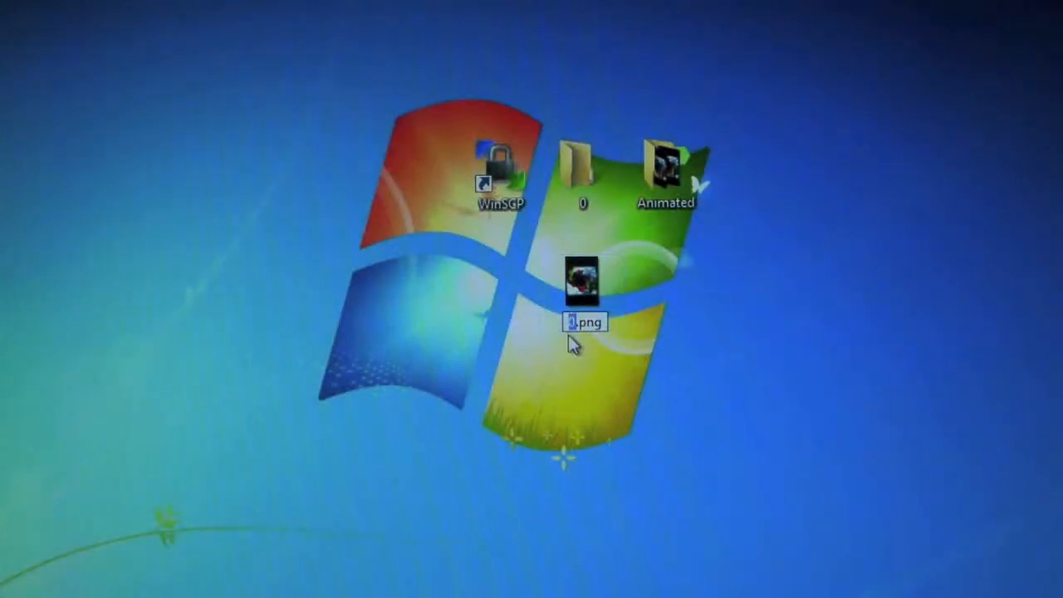
pyautogui.write('0')
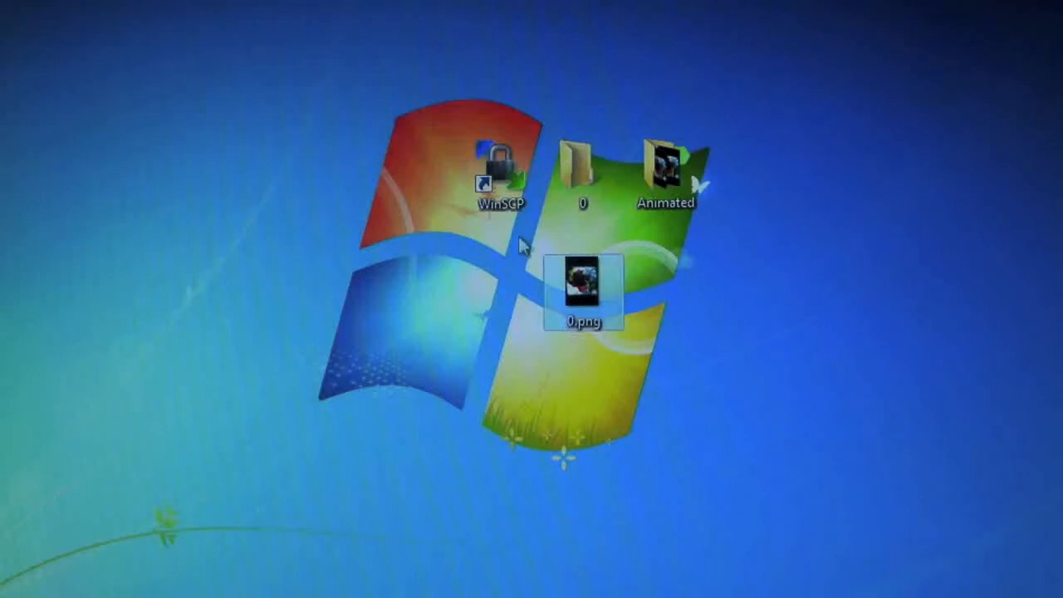
pyautogui.click(583, 169)
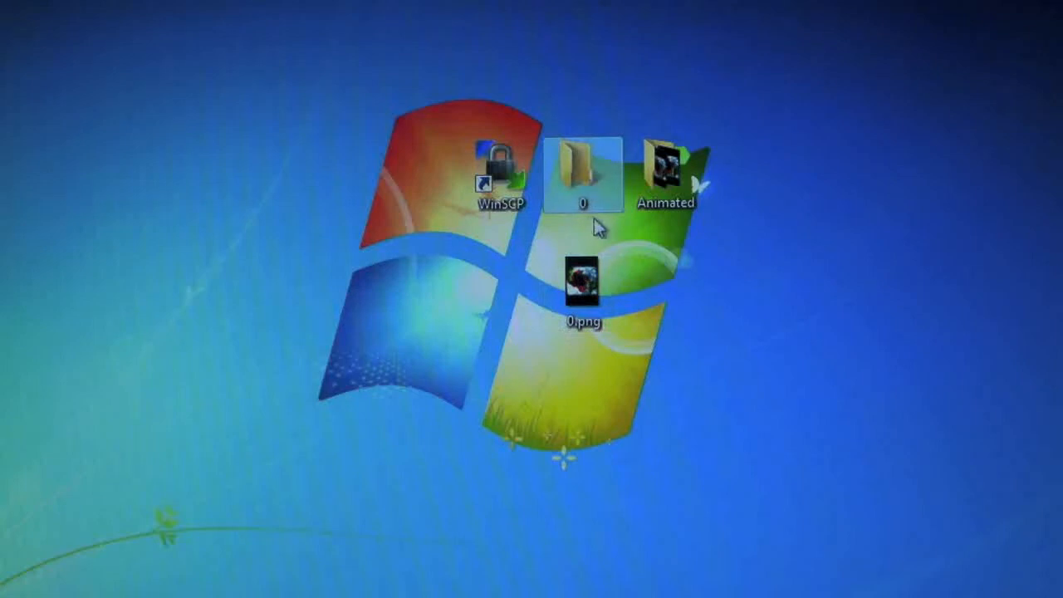
pyautogui.moveTo(624, 181)
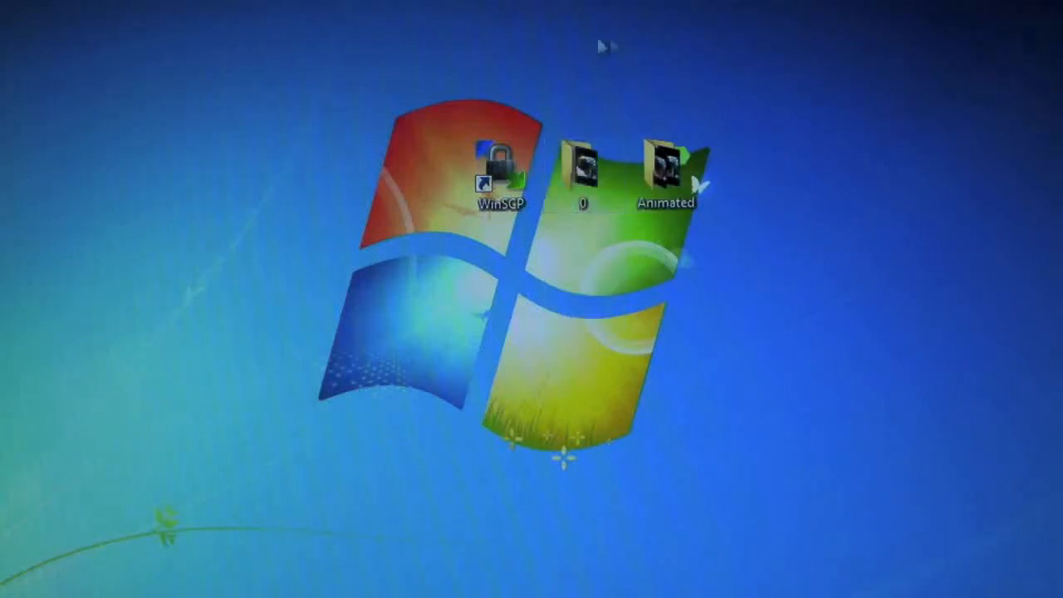
# Start WinSCP and log in to the saved phone session over SSH
pyautogui.click(498, 166)
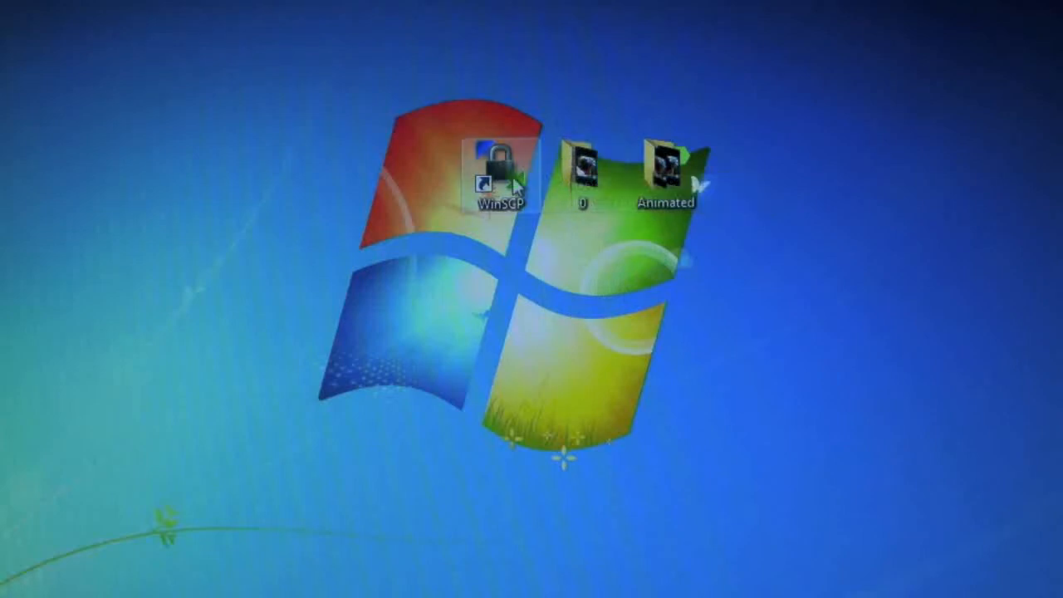
pyautogui.doubleClick(498, 166)
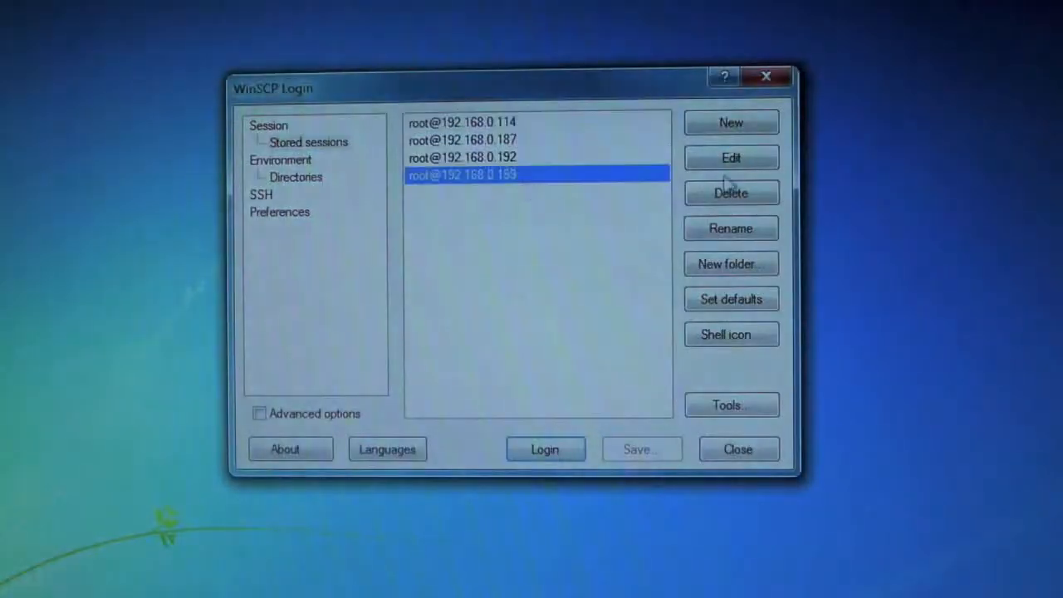
pyautogui.click(545, 448)
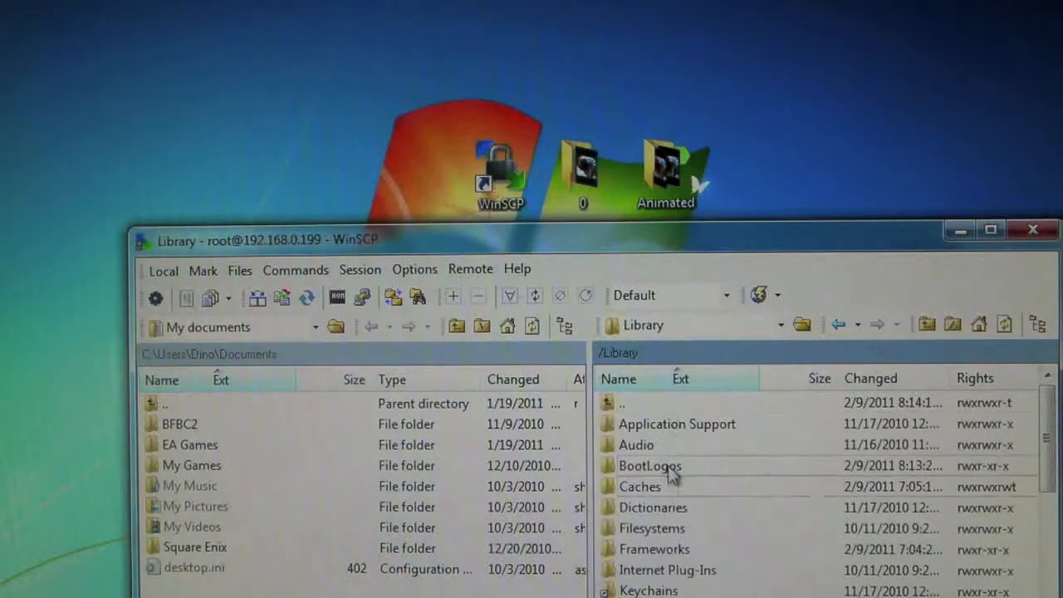
# Copy the 0 folder into /Library/BootLogos, overwriting the existing 0.png
pyautogui.doubleClick(651, 465)
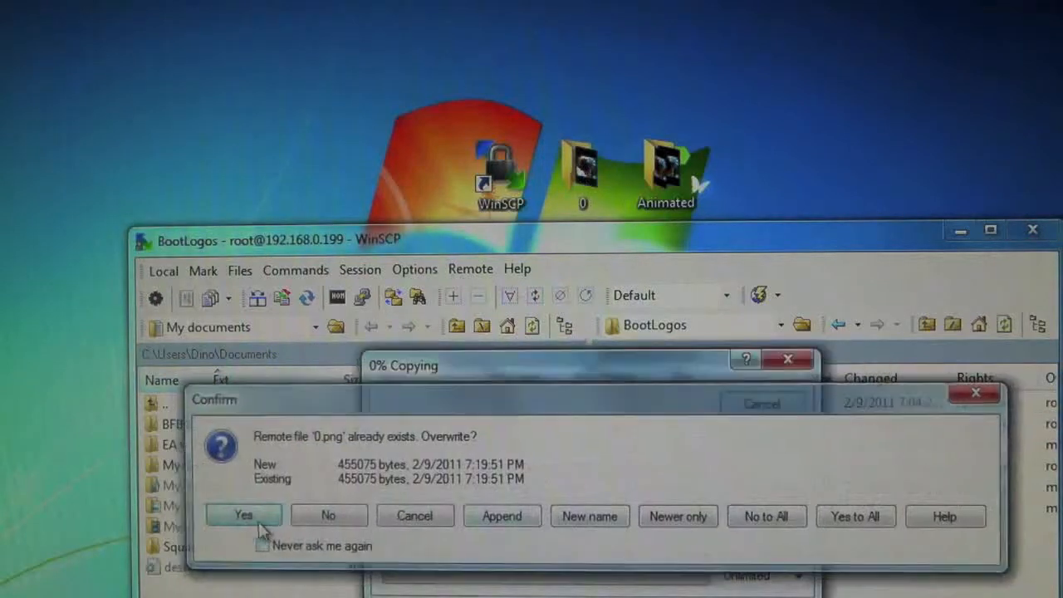
pyautogui.click(242, 515)
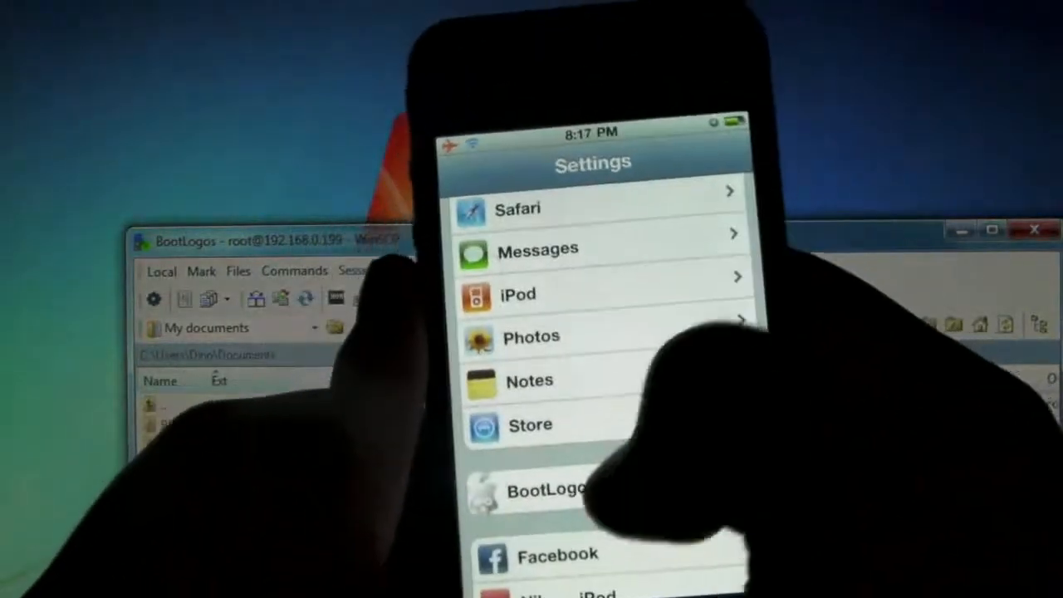
# Open BootLogo settings showing the new 0 entry listed under Extras
pyautogui.click(544, 490)
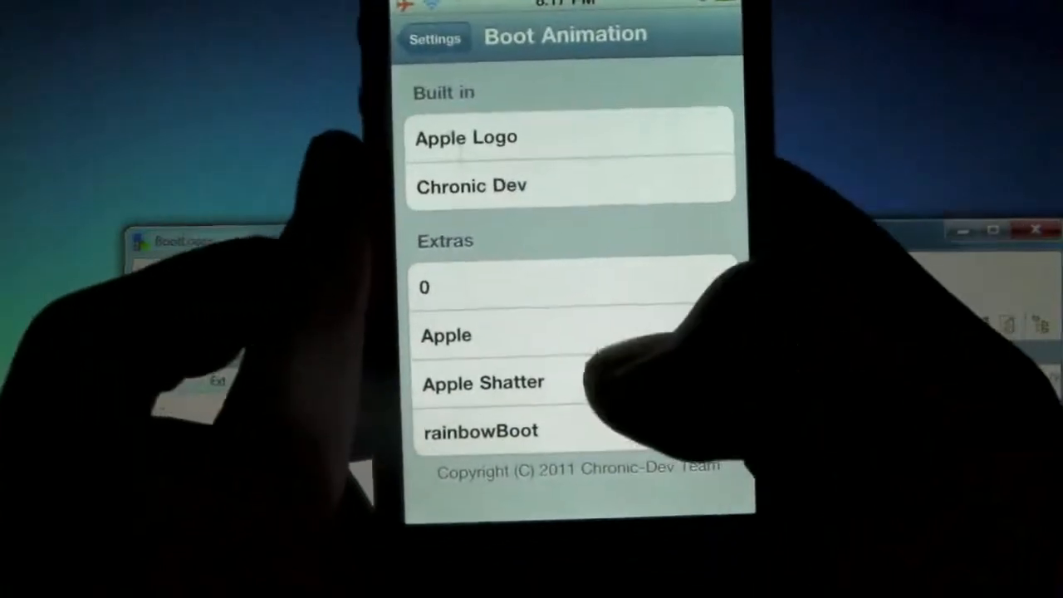